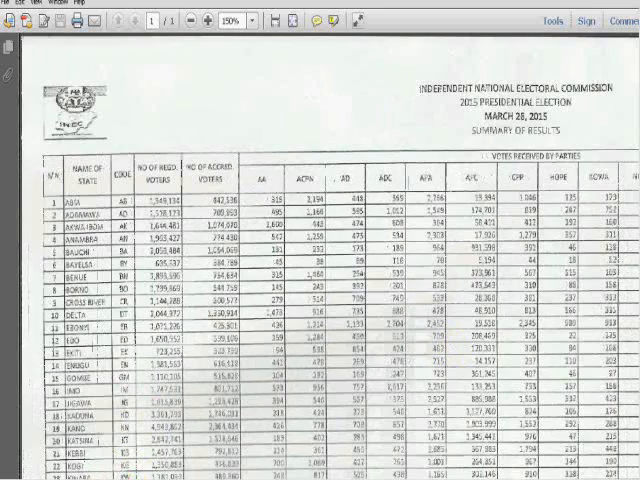
Step: Scroll the INEC 2015 results PDF, then bring up the Election Results Compiler workbook
{"action": "scroll", "scroll_direction": "down", "scroll_amount": 3}
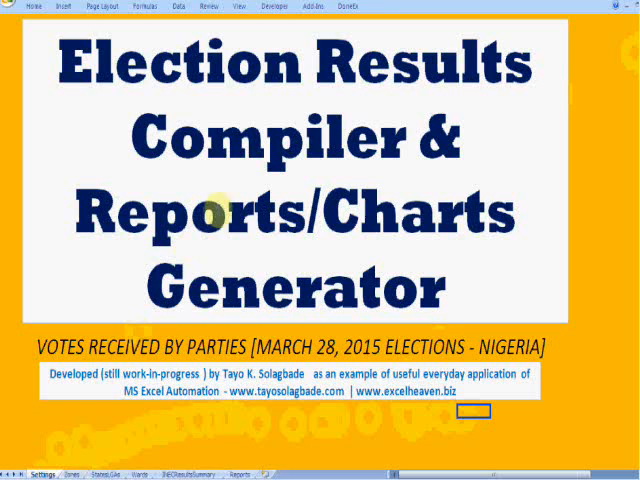
Step: Show the Zones sheet listing Nigeria's geopolitical zones and their states
{"action": "left_click", "coordinate": [66, 475]}
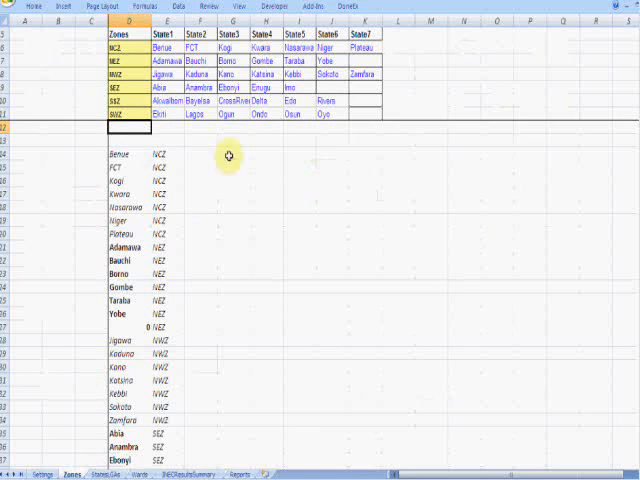
Step: Show the States LGAs sheet with each state's code, zone and local government areas
{"action": "left_click", "coordinate": [160, 353]}
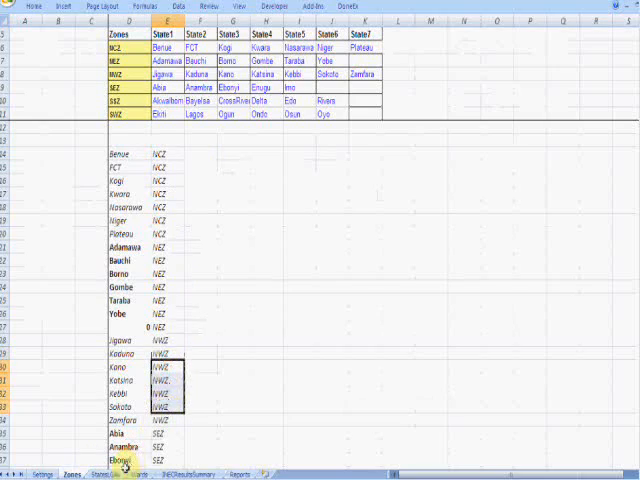
{"action": "left_click", "coordinate": [120, 478]}
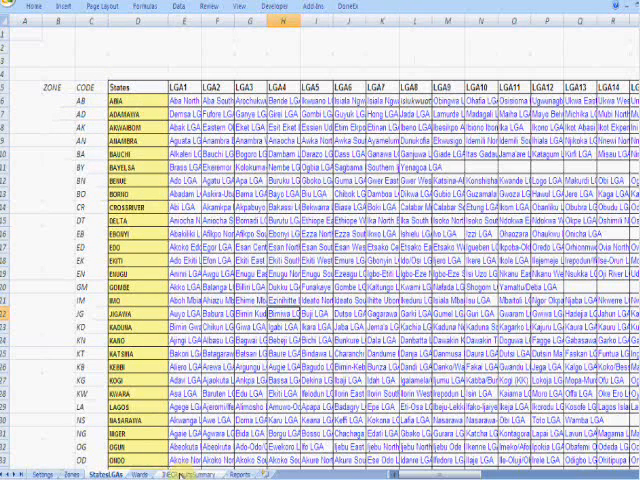
Step: Go to the INECResultsSummary sheet and load the Election Results Data Entry Form
{"action": "left_click", "coordinate": [162, 475]}
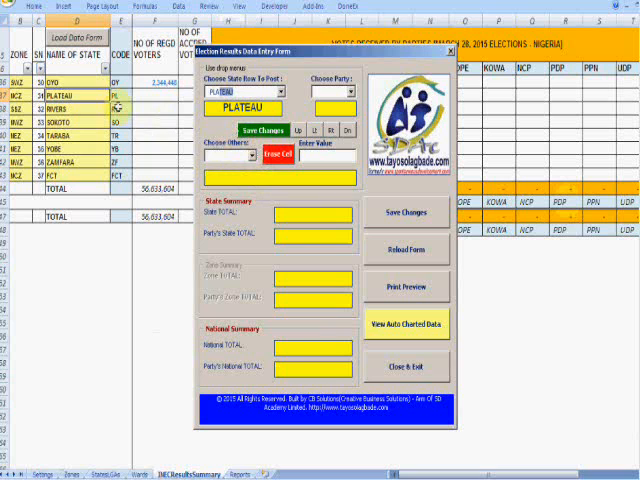
Step: Bring the INEC 2015 presidential summary of results PDF back on screen
{"action": "left_click", "coordinate": [243, 163]}
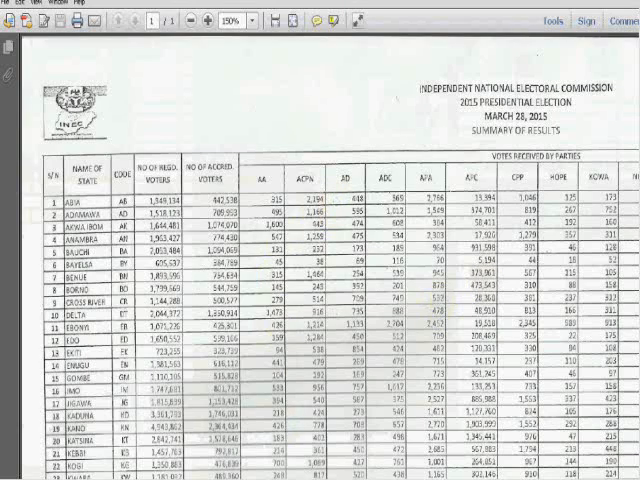
Step: Scroll through the results PDF, then return to the INECResultsSummary vote table
{"action": "scroll", "scroll_direction": "down", "scroll_amount": 3}
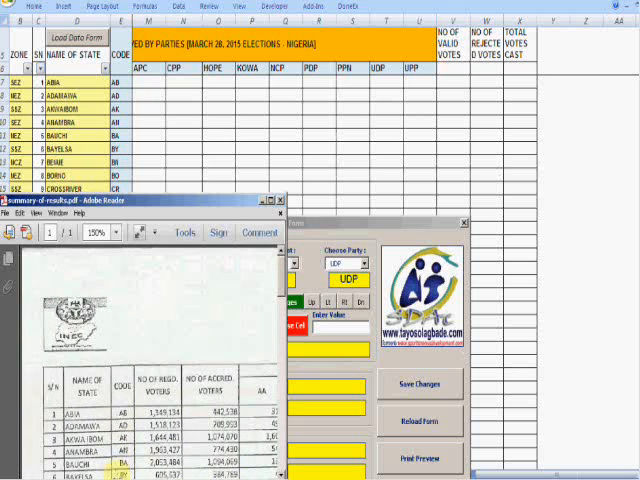
{"action": "scroll", "scroll_direction": "right", "scroll_amount": 3}
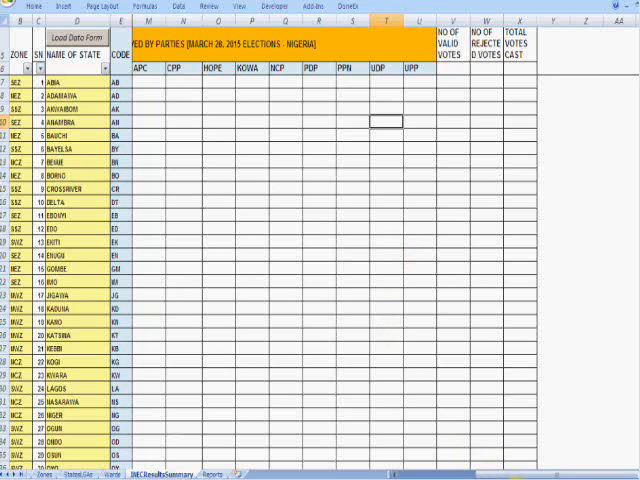
Step: Post 125 HOPE votes for ABIA through the data entry form
{"action": "left_click", "coordinate": [250, 275]}
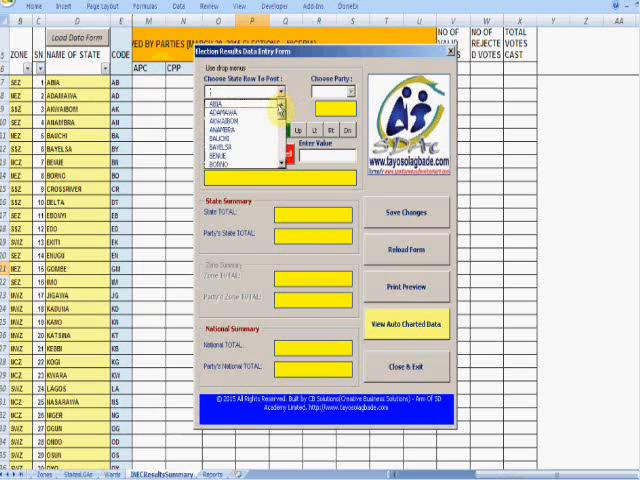
{"action": "left_click", "coordinate": [224, 102]}
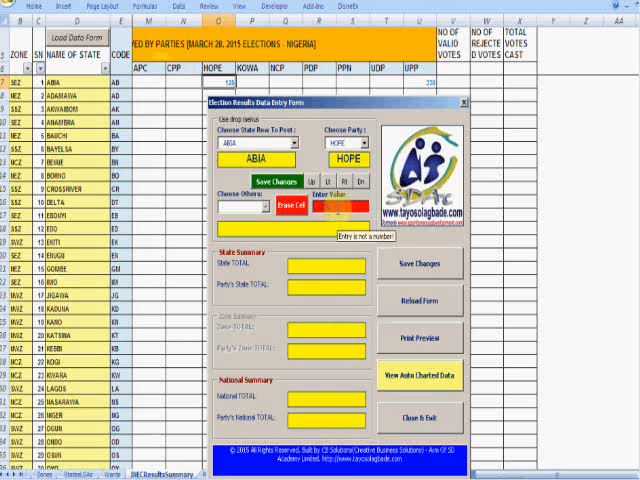
{"action": "type", "text": "125"}
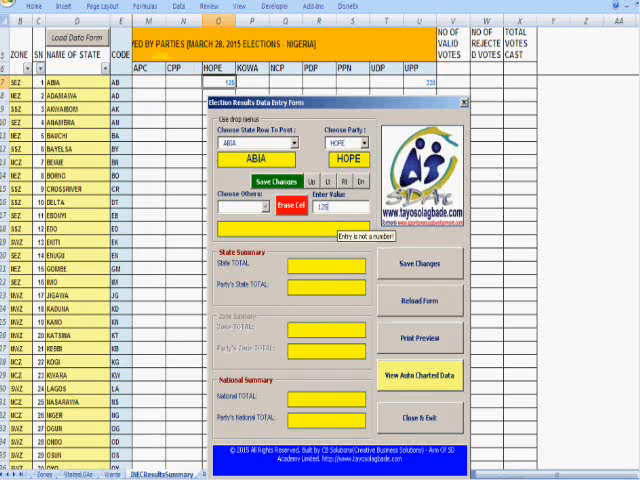